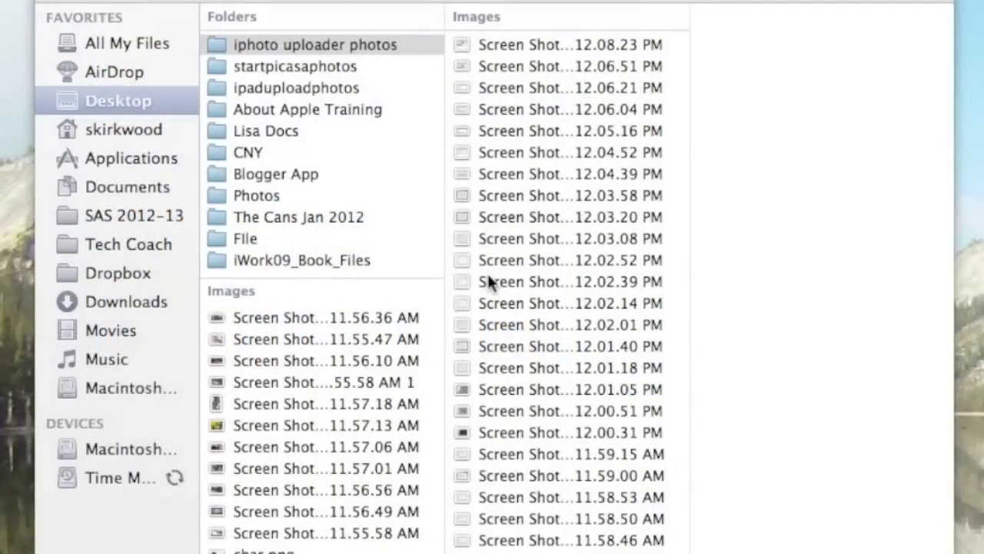
{"action": "mouse_move", "coordinate": [527, 50]}
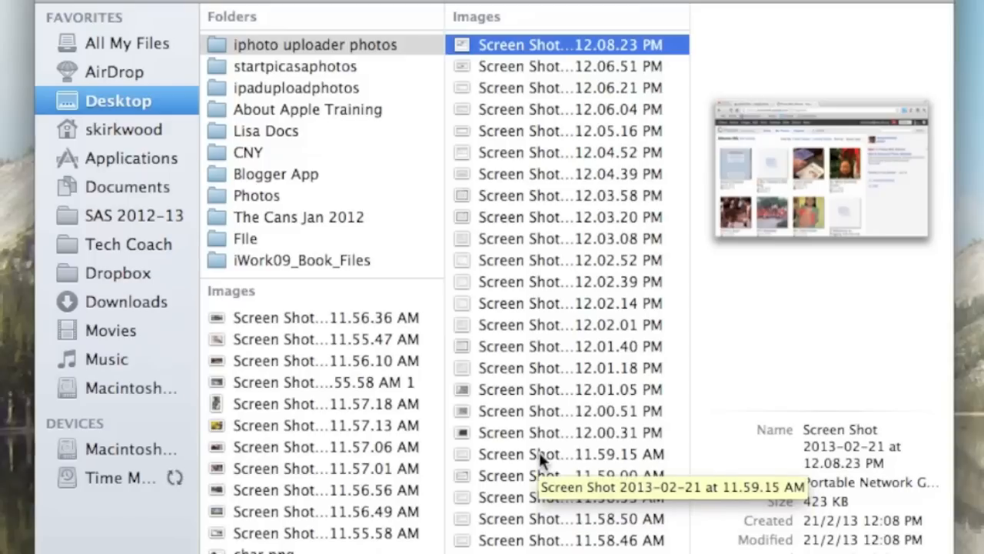
{"action": "mouse_move", "coordinate": [542, 65]}
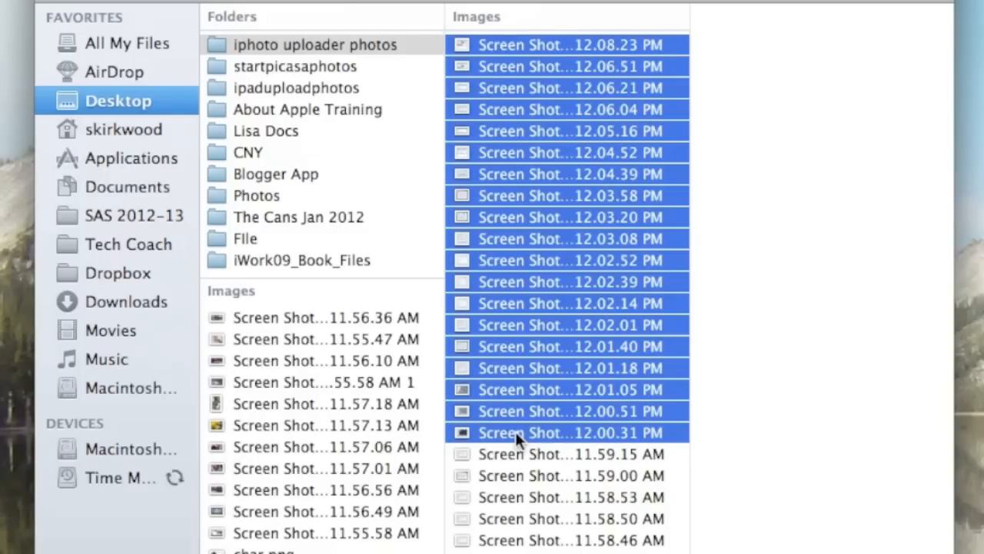
- Select the 11.58.53 AM to 12.03.20 PM screenshot range, then just 12.04.39 PM
{"action": "left_click", "coordinate": [567, 496]}
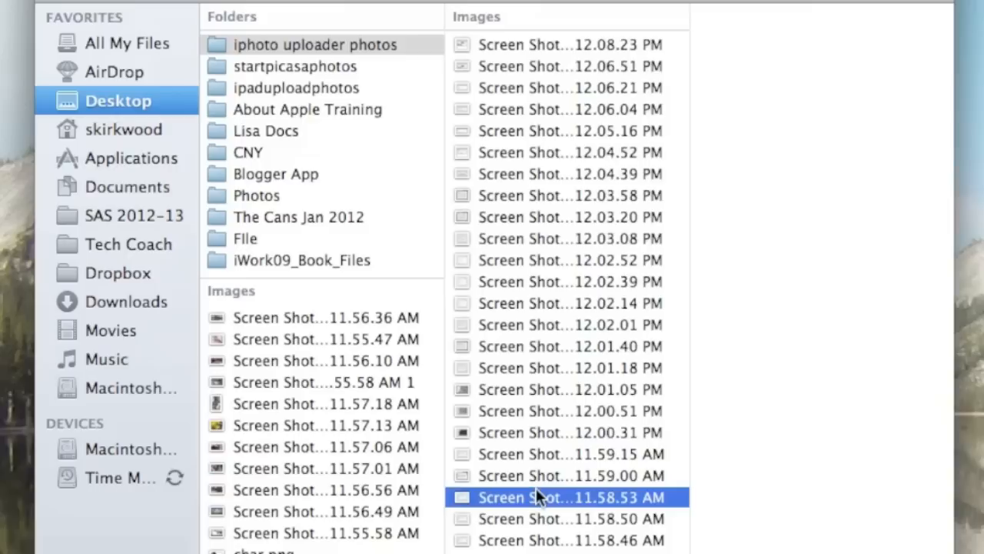
{"action": "left_click", "coordinate": [562, 217]}
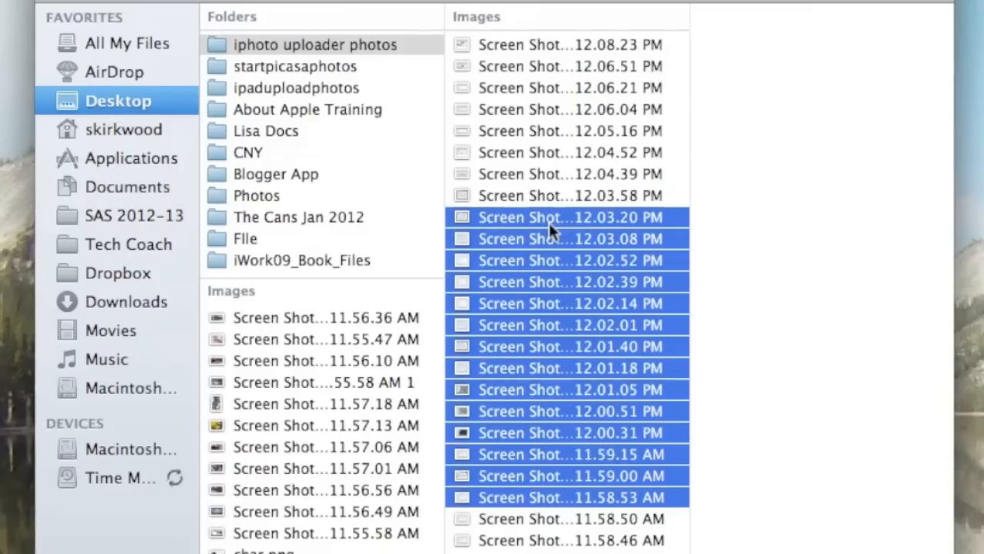
{"action": "left_click", "coordinate": [569, 173]}
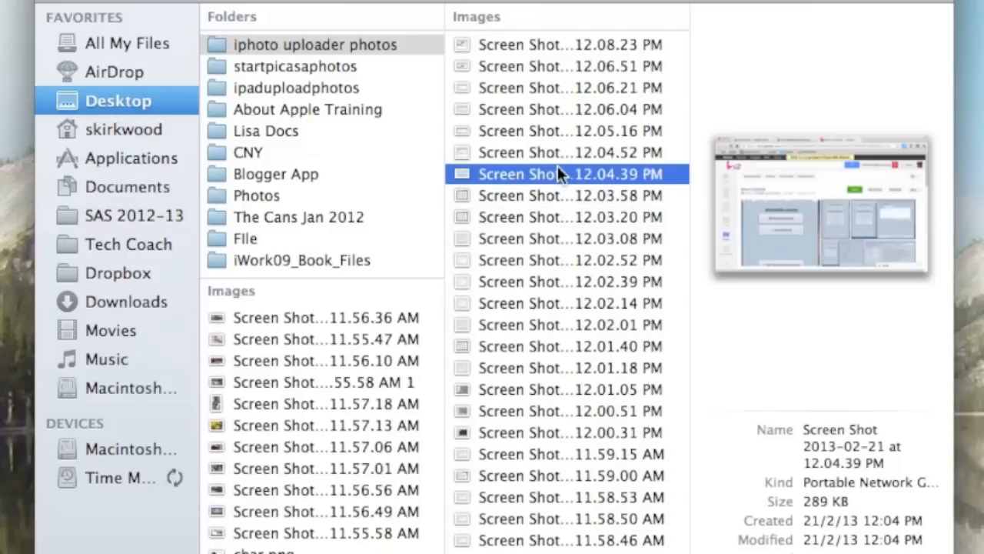
{"action": "mouse_move", "coordinate": [552, 304]}
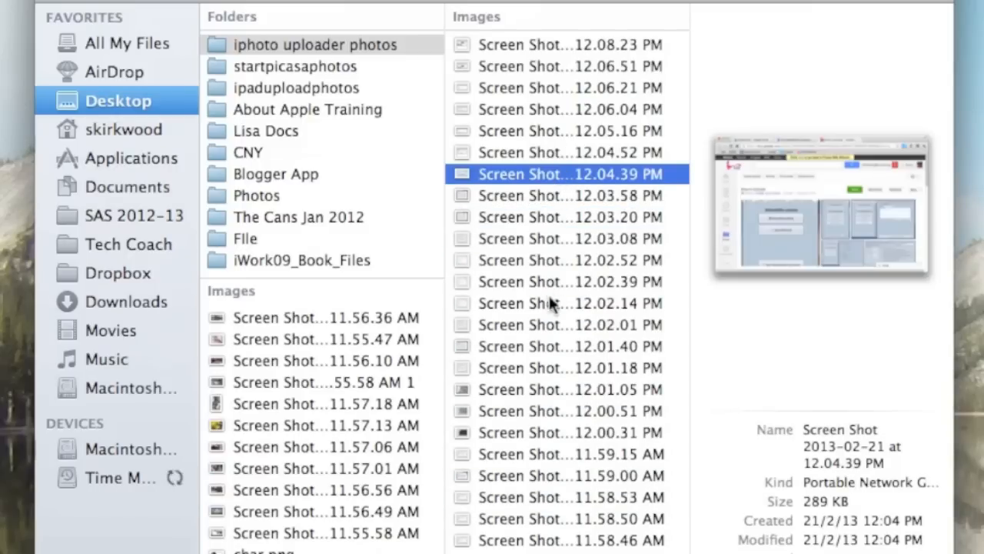
- Command-click more screenshots, including 12.02.01 PM, into the selection
{"action": "left_click", "coordinate": [569, 260]}
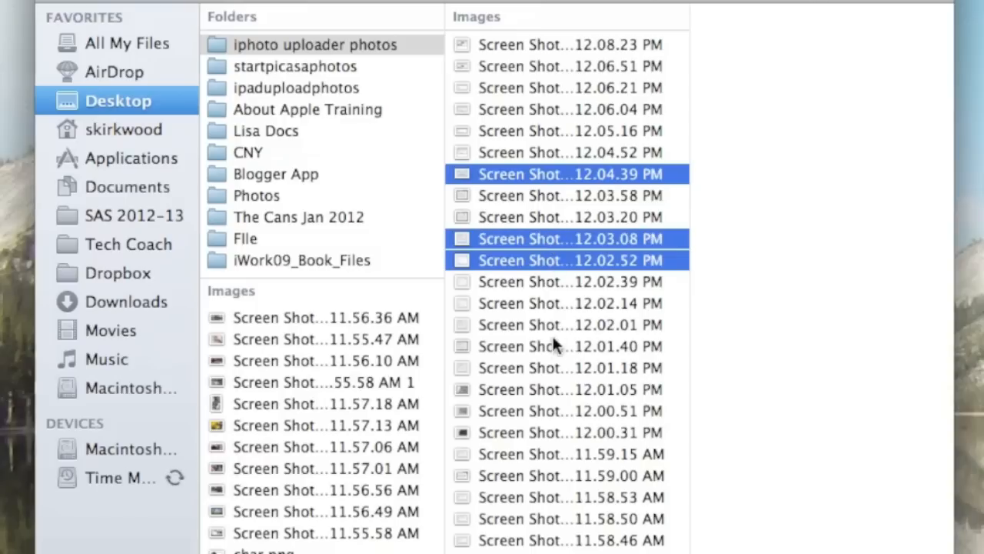
{"action": "left_click", "coordinate": [567, 325]}
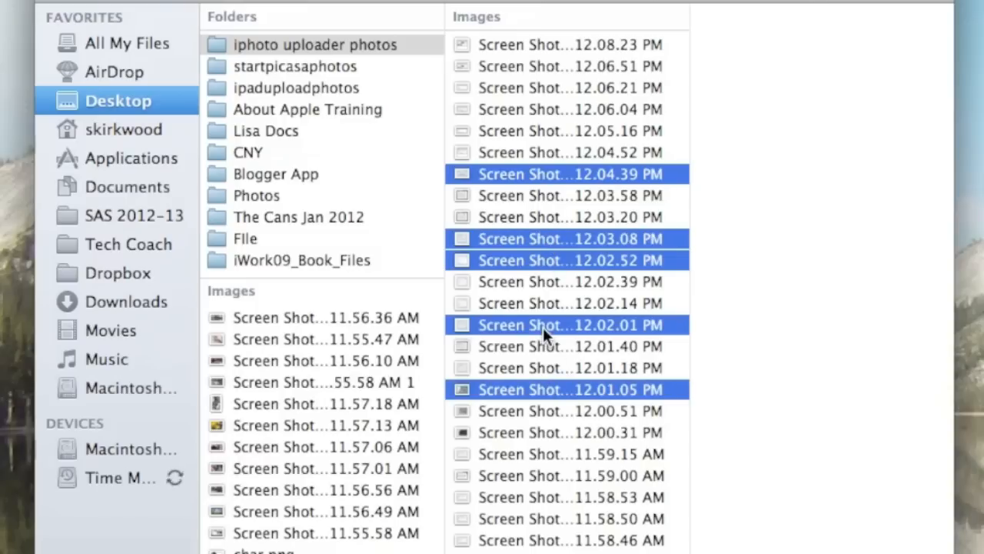
{"action": "mouse_move", "coordinate": [650, 348]}
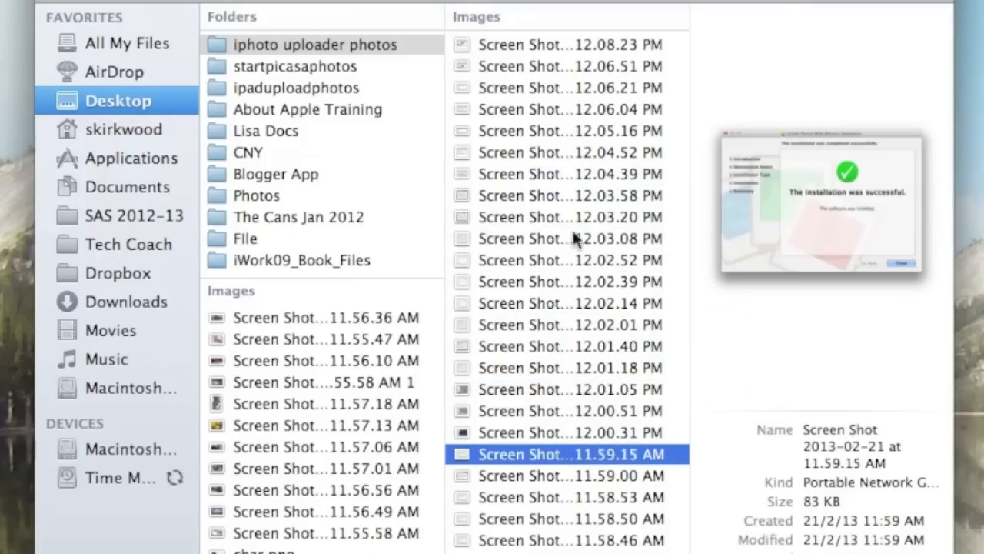
- Shift-click 12.04.52 PM to select every screenshot down to 11.59.15 AM
{"action": "left_click", "coordinate": [568, 152]}
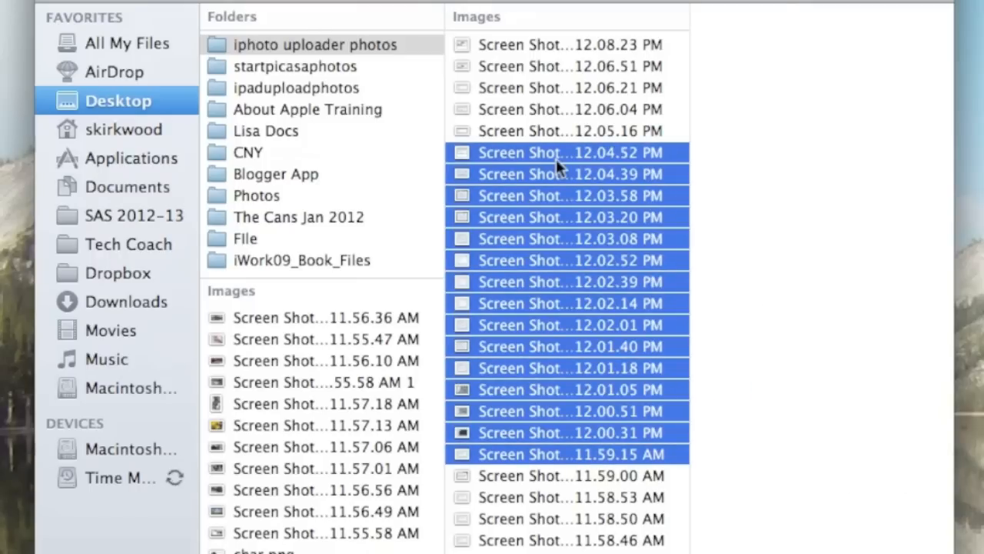
{"action": "mouse_move", "coordinate": [547, 260]}
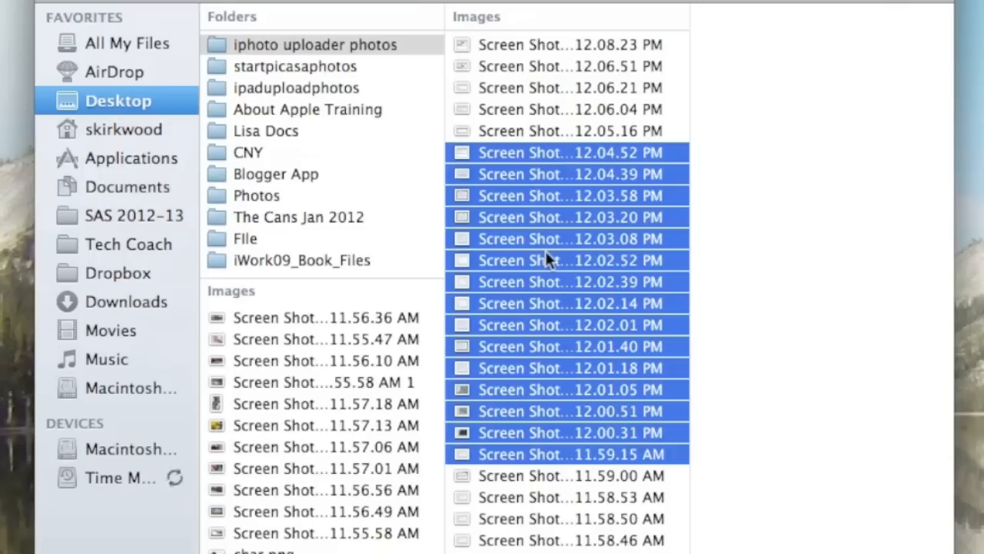
{"action": "mouse_move", "coordinate": [546, 260]}
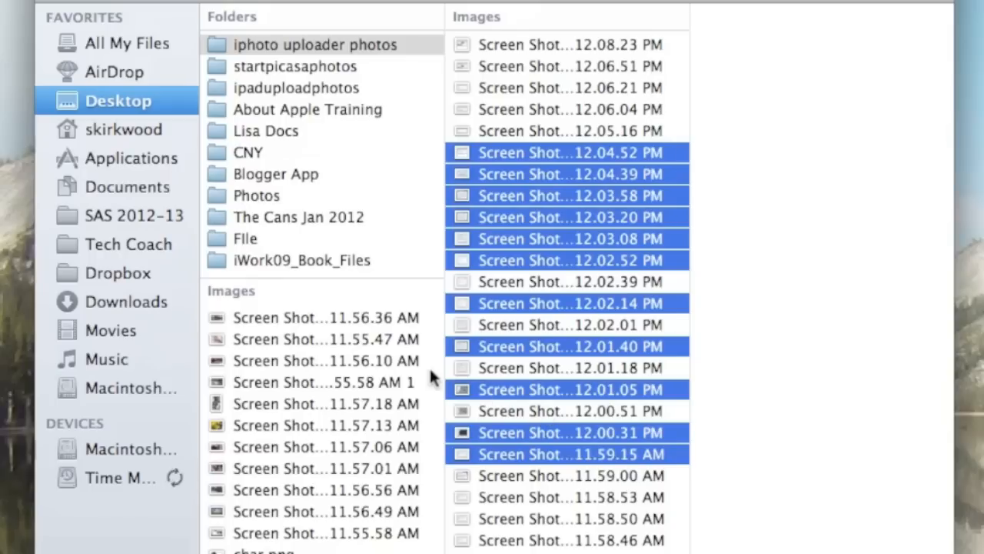
{"action": "mouse_move", "coordinate": [282, 201]}
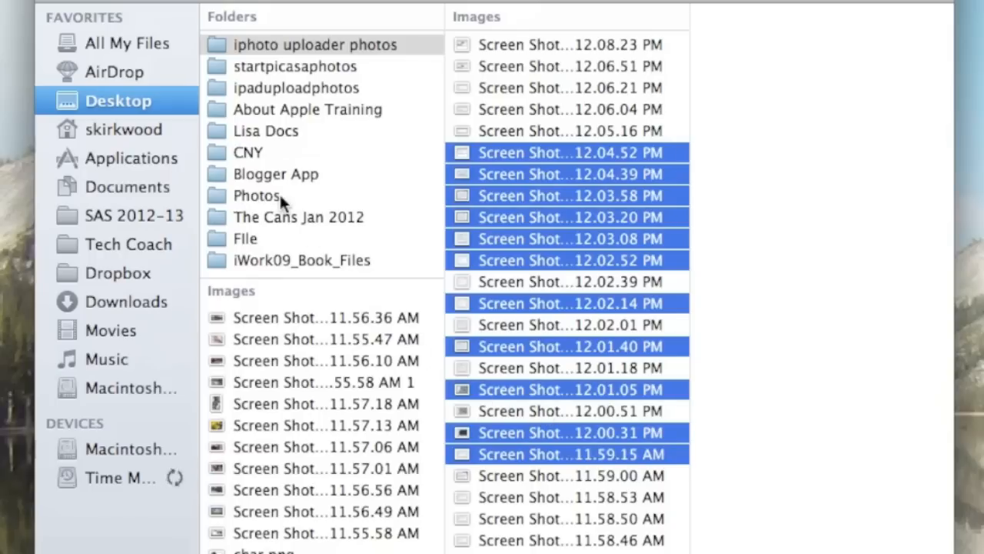